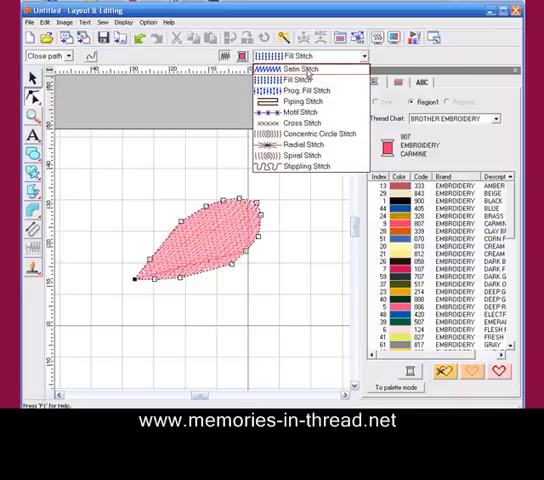
Step: Fill the pink petal with Satin Stitch and set its stitch Direction angle in Sewing Attributes
left_click(298, 68)
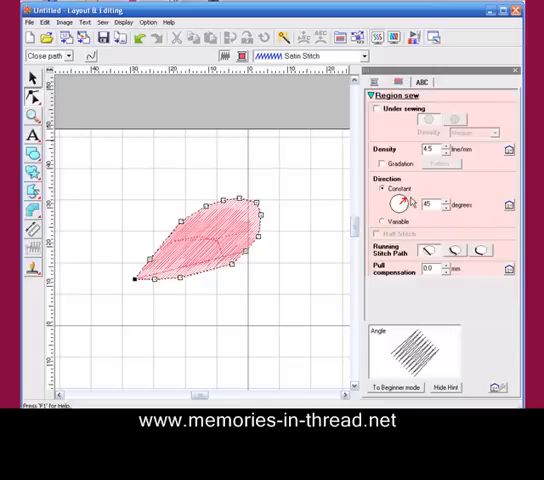
left_click(378, 108)
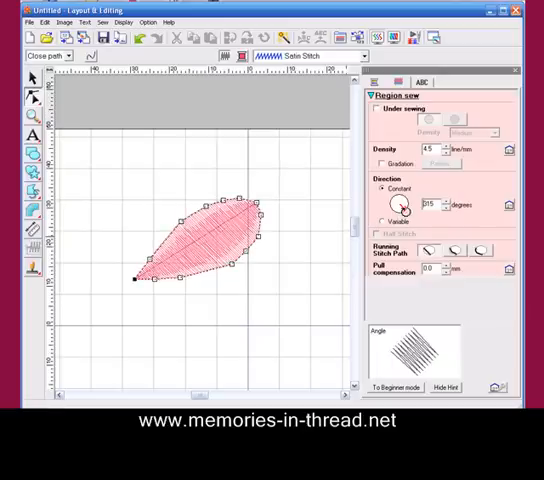
left_click(398, 204)
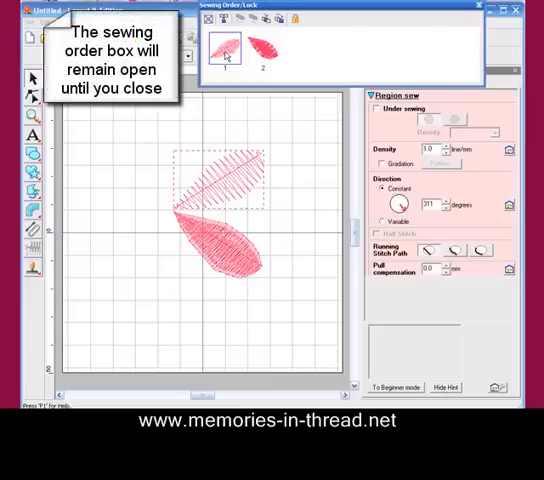
Step: Select the lower petal via Sewing Order's Select Objects and recolour its thread from pink to blue
right_click(224, 48)
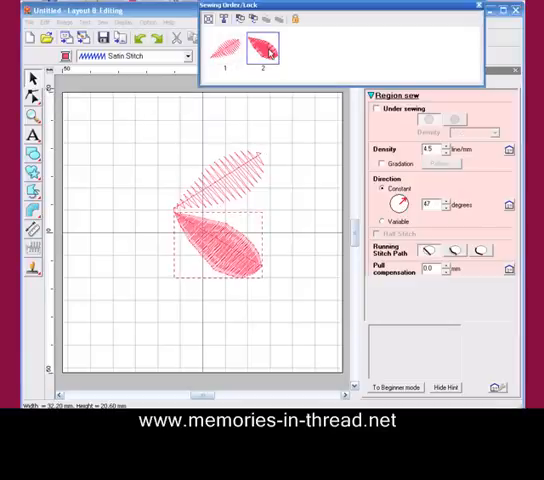
right_click(264, 48)
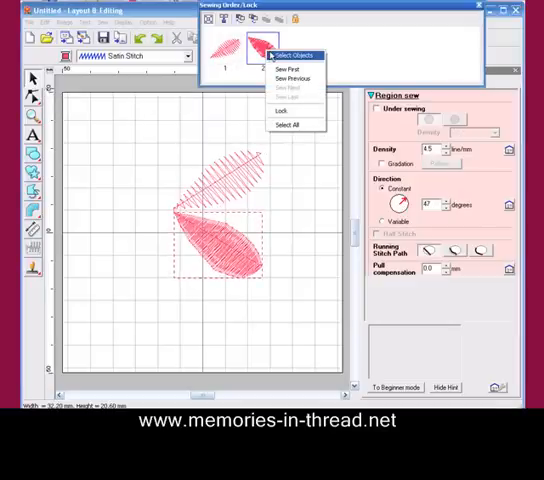
left_click(292, 54)
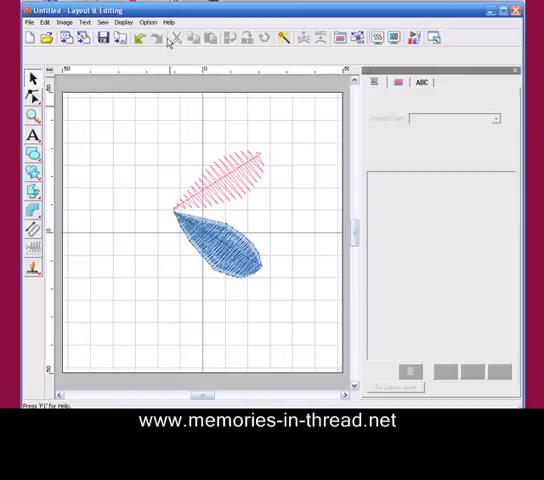
left_click(168, 22)
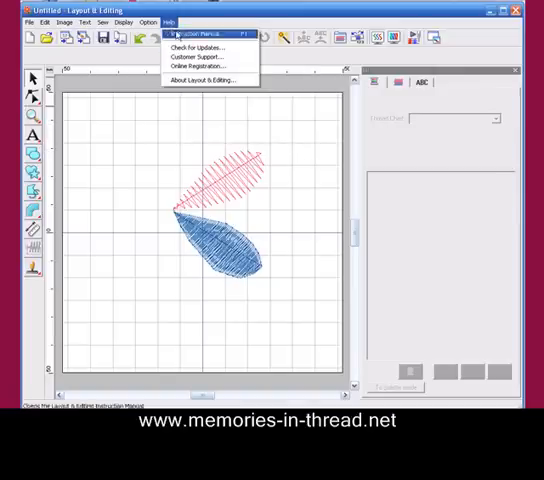
mouse_move(204, 78)
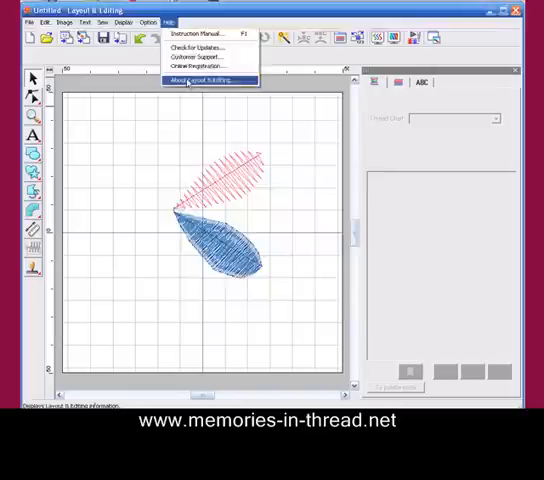
left_click(204, 80)
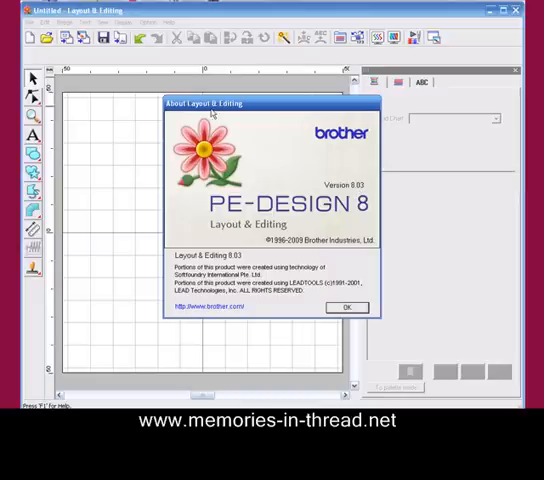
mouse_move(352, 316)
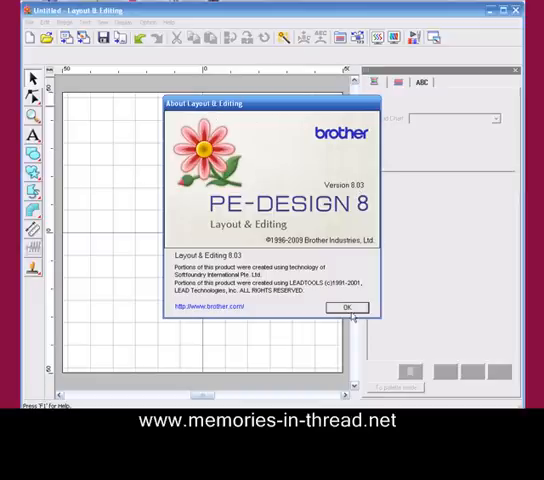
left_click(346, 308)
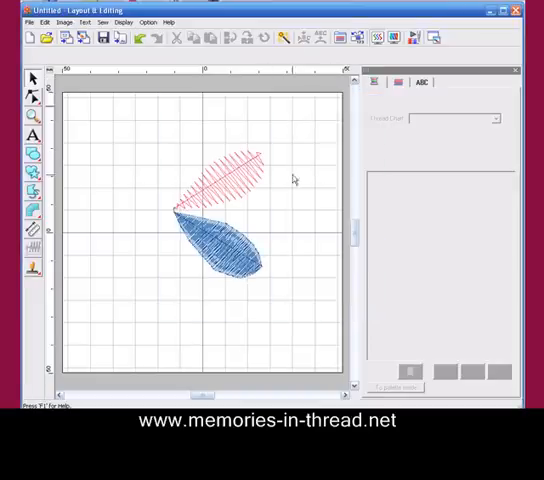